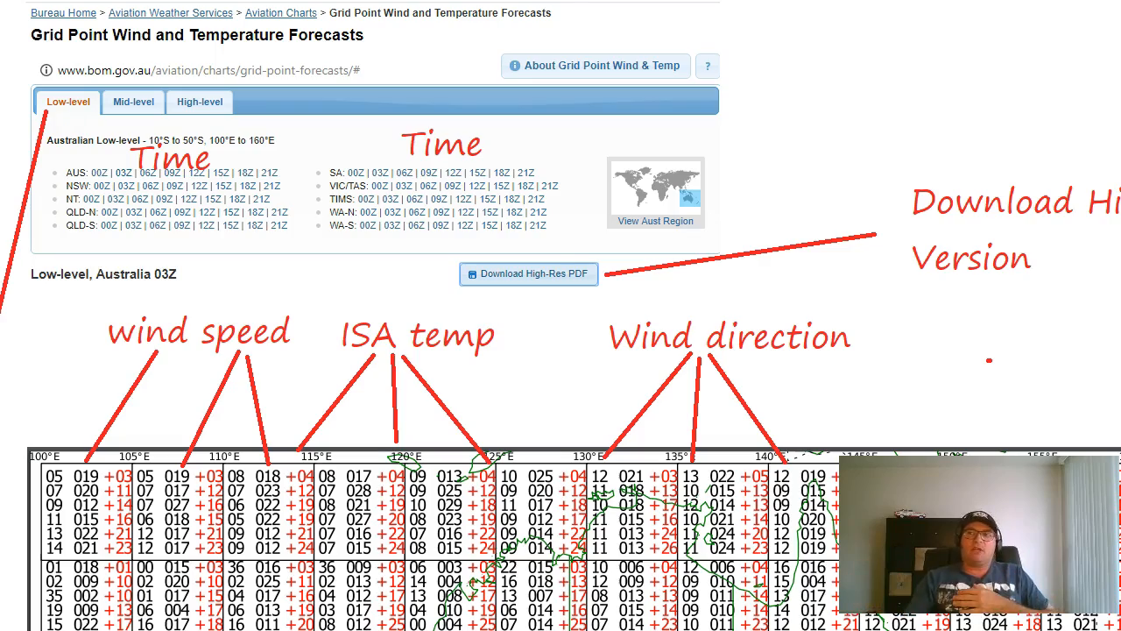
Step: Scroll the whiteboard to bring the Background Info notes on issue and validity times into view
scroll("down", 3)
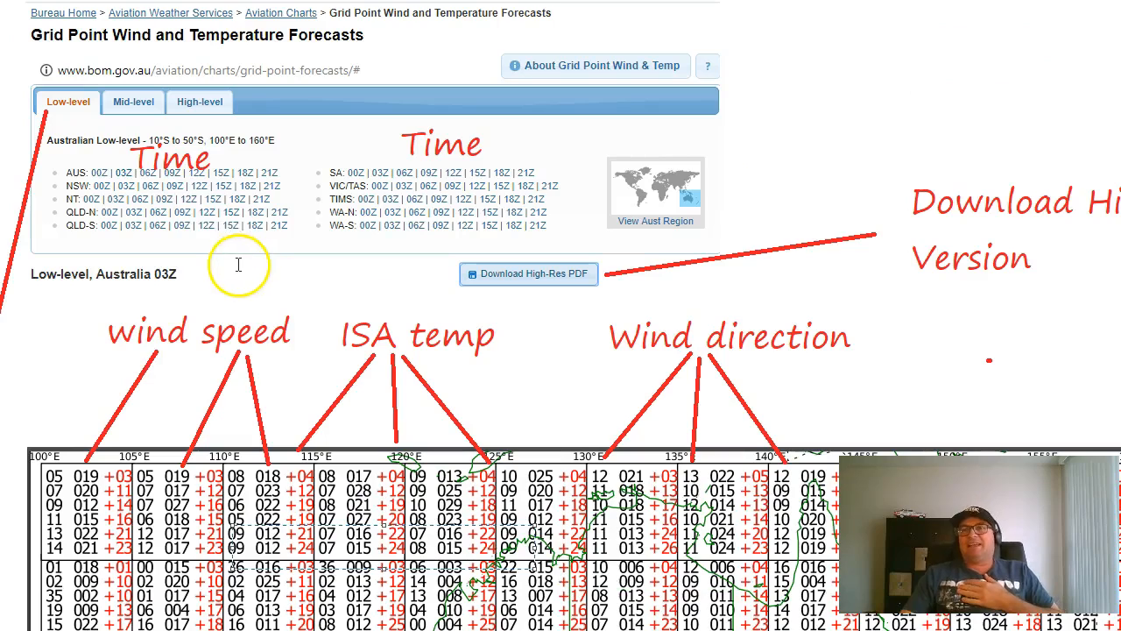
mouse_move(96, 176)
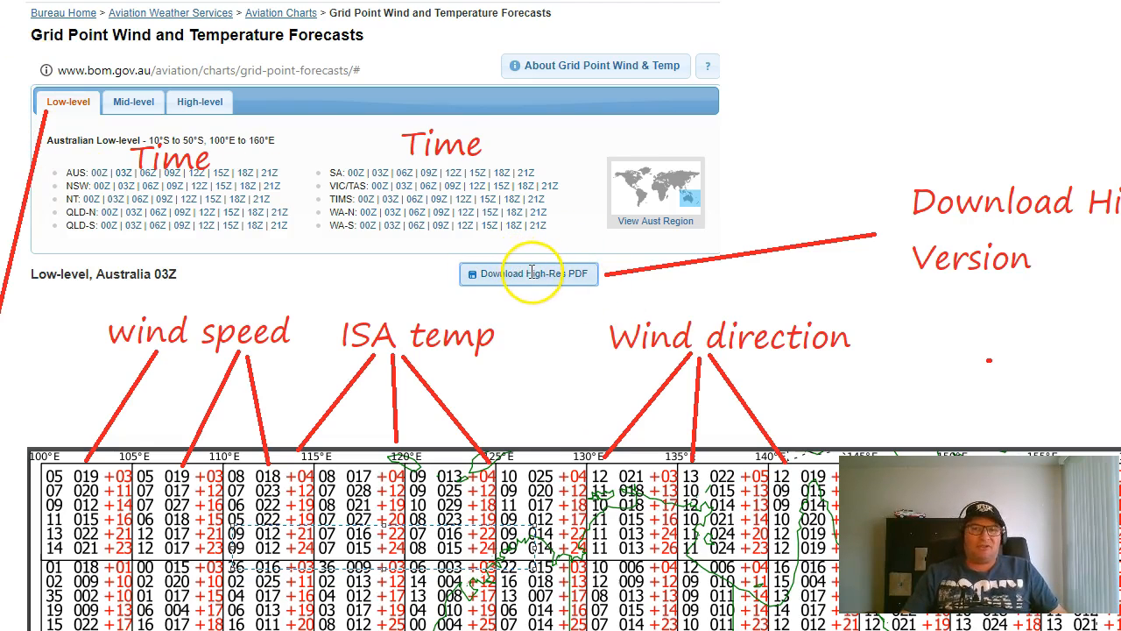
mouse_move(629, 265)
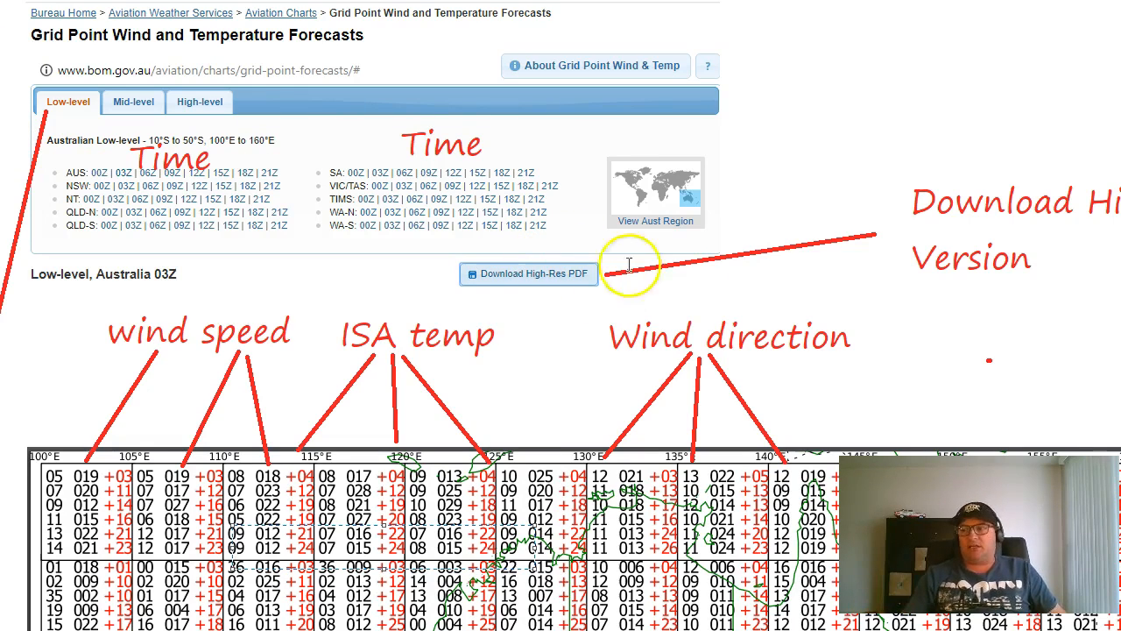
mouse_move(224, 329)
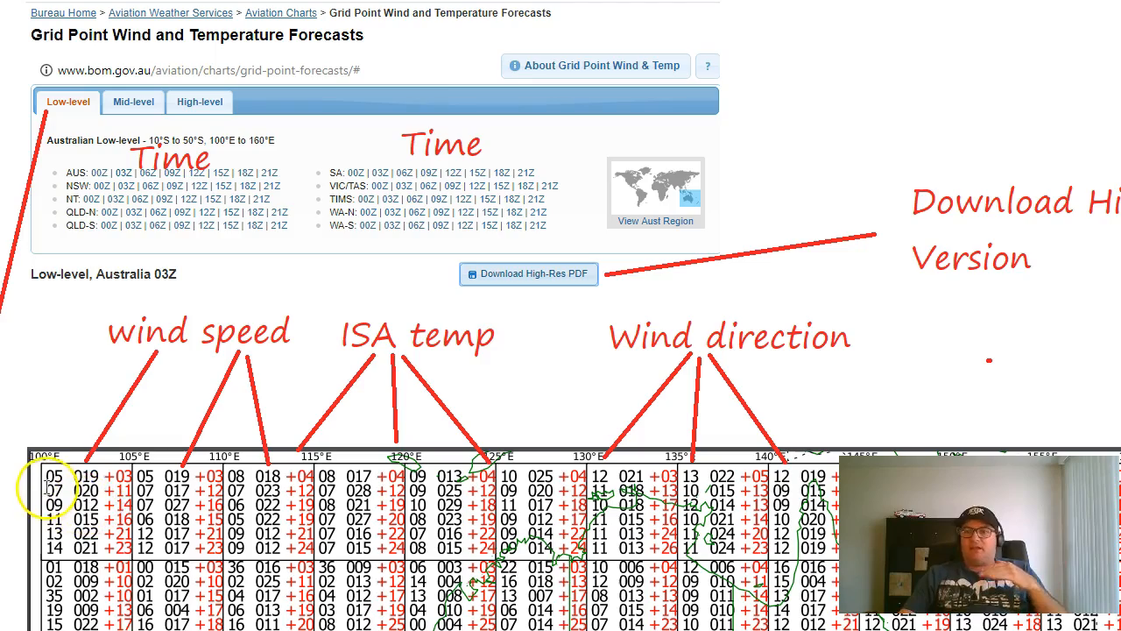
scroll("down", 3)
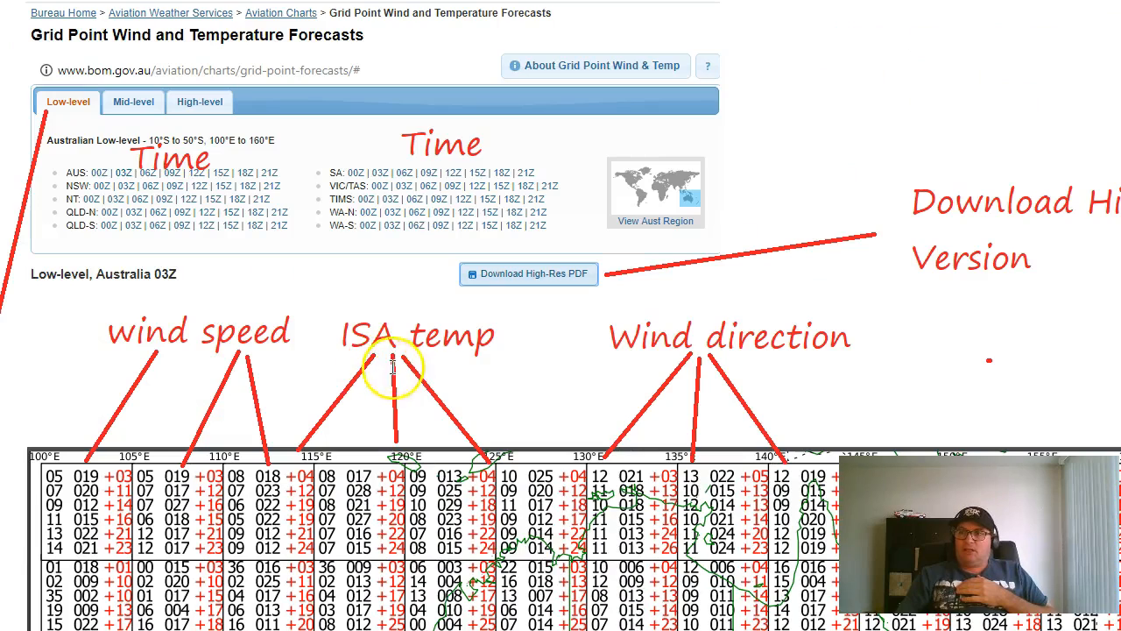
scroll("down", 3)
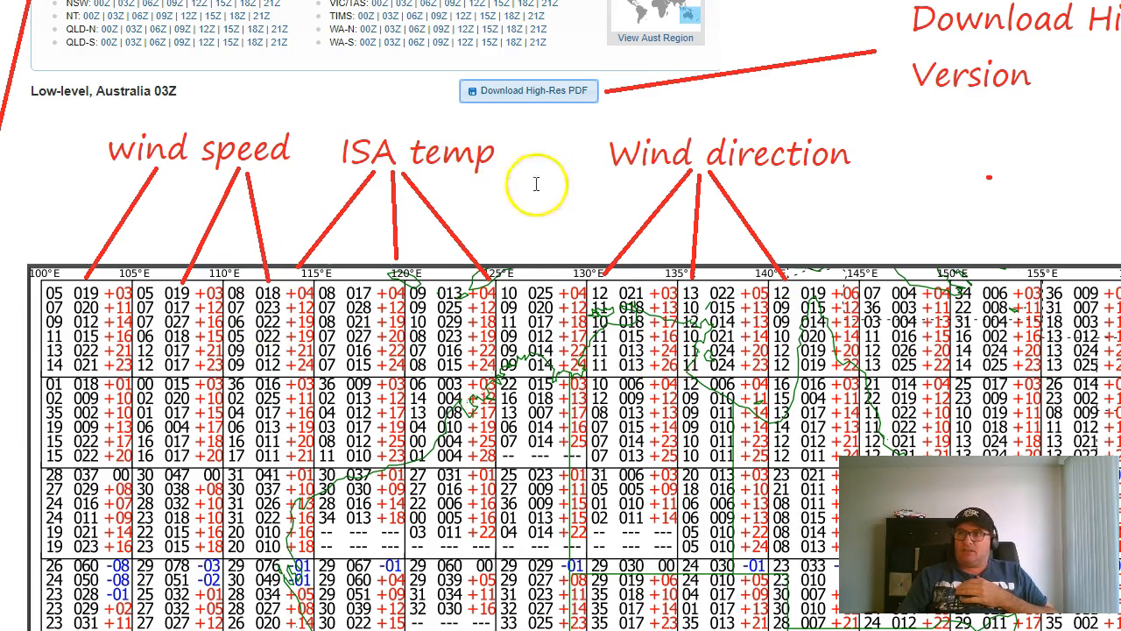
mouse_move(621, 180)
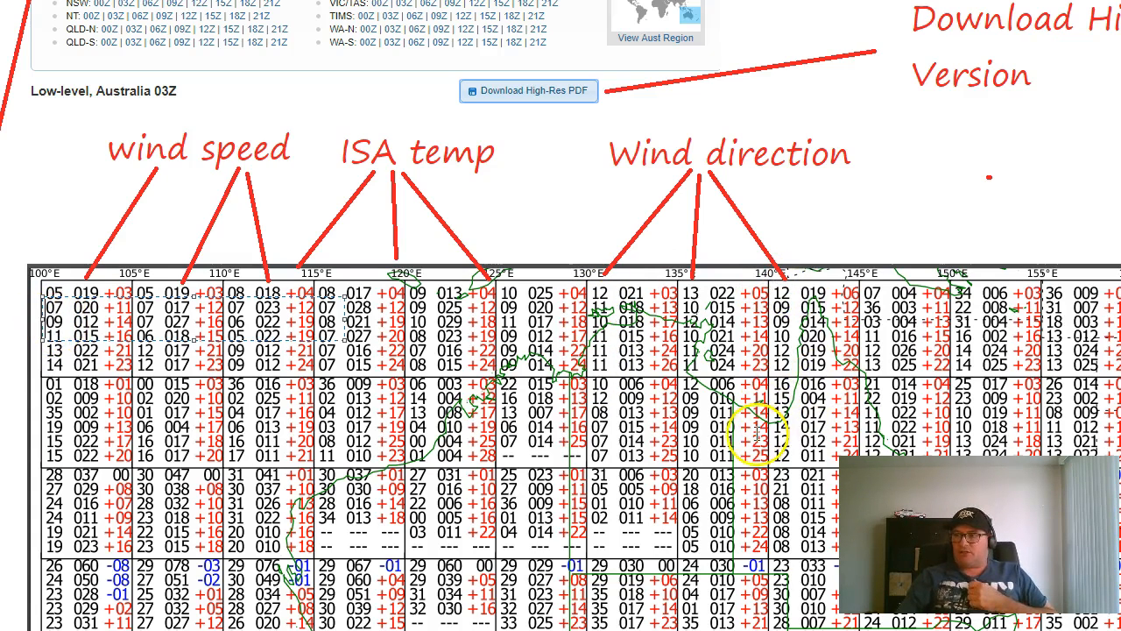
scroll("down", 3)
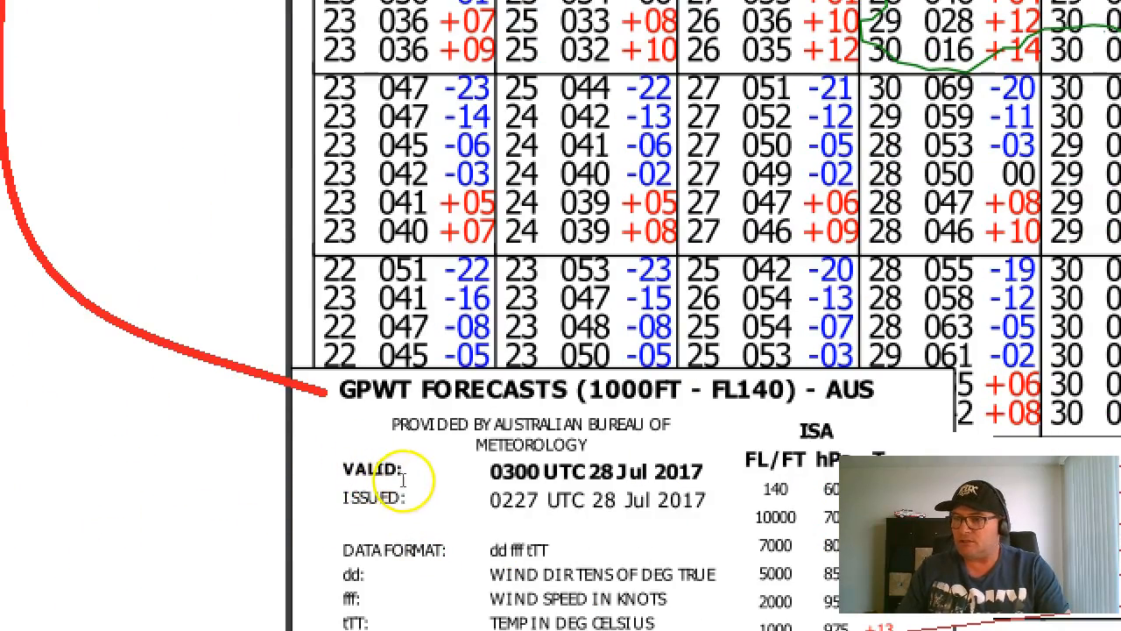
left_click(441, 499)
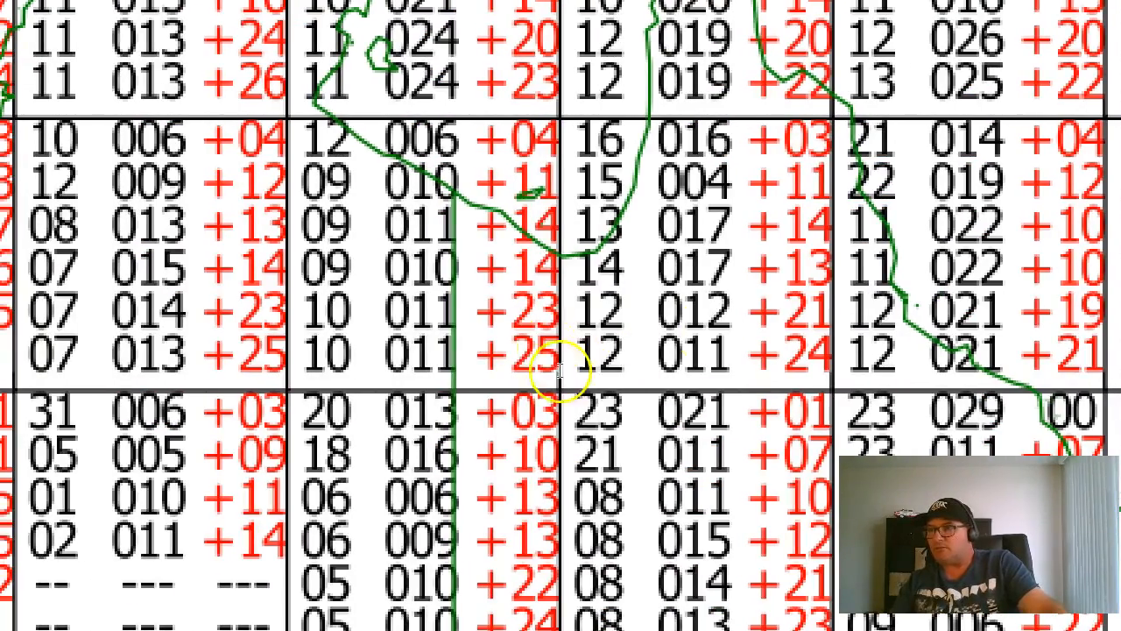
mouse_move(692, 259)
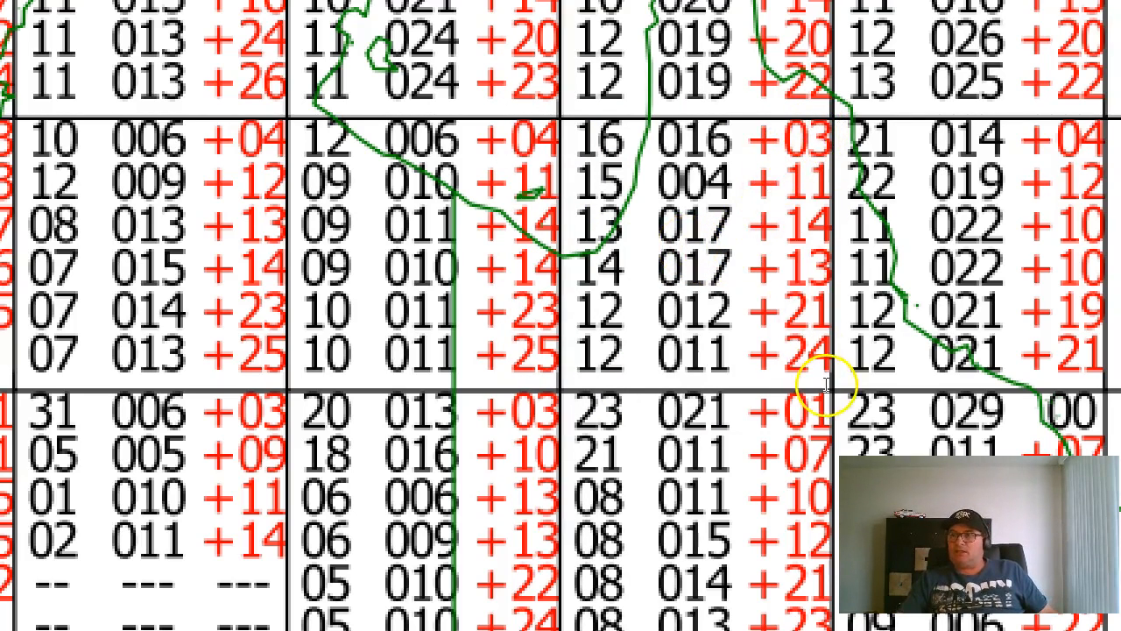
mouse_move(727, 267)
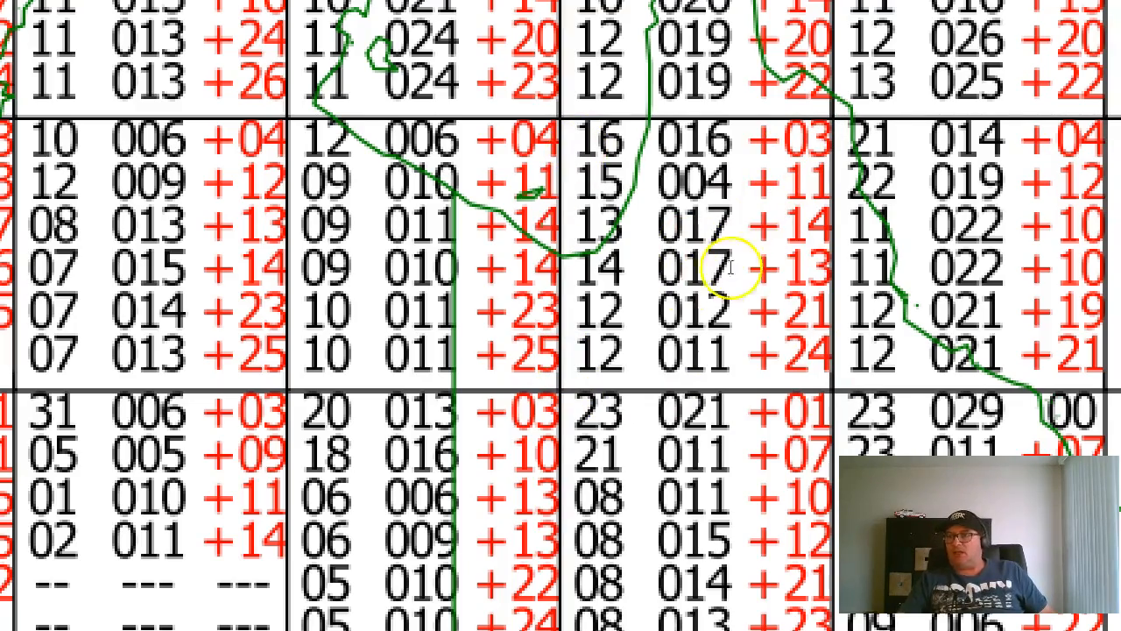
scroll("down", 3)
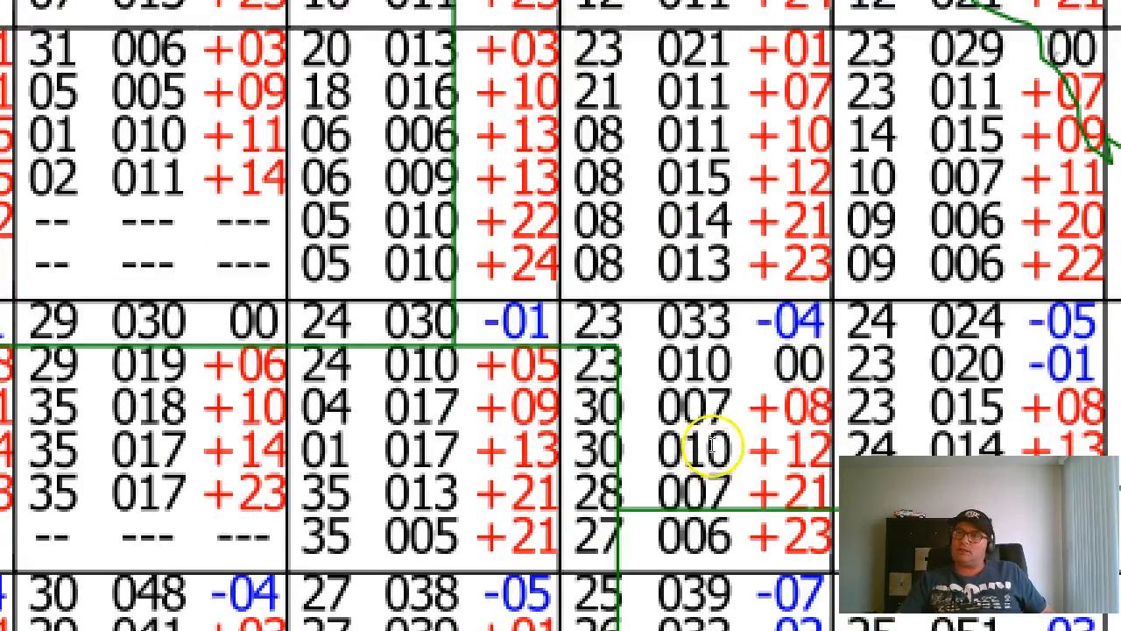
scroll("down", 3)
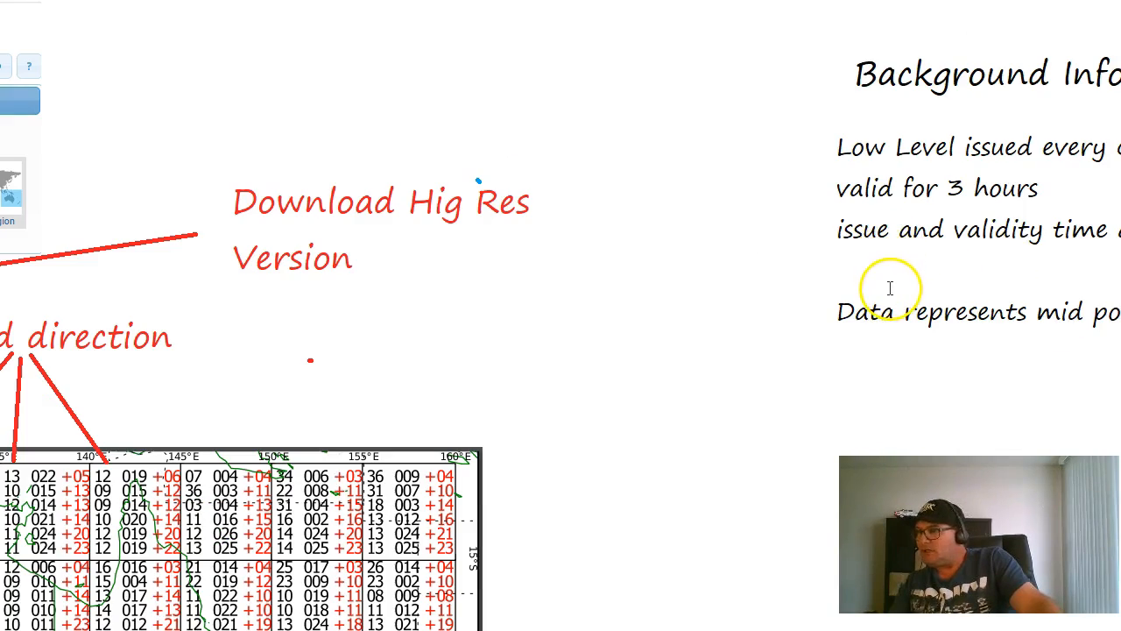
mouse_move(472, 282)
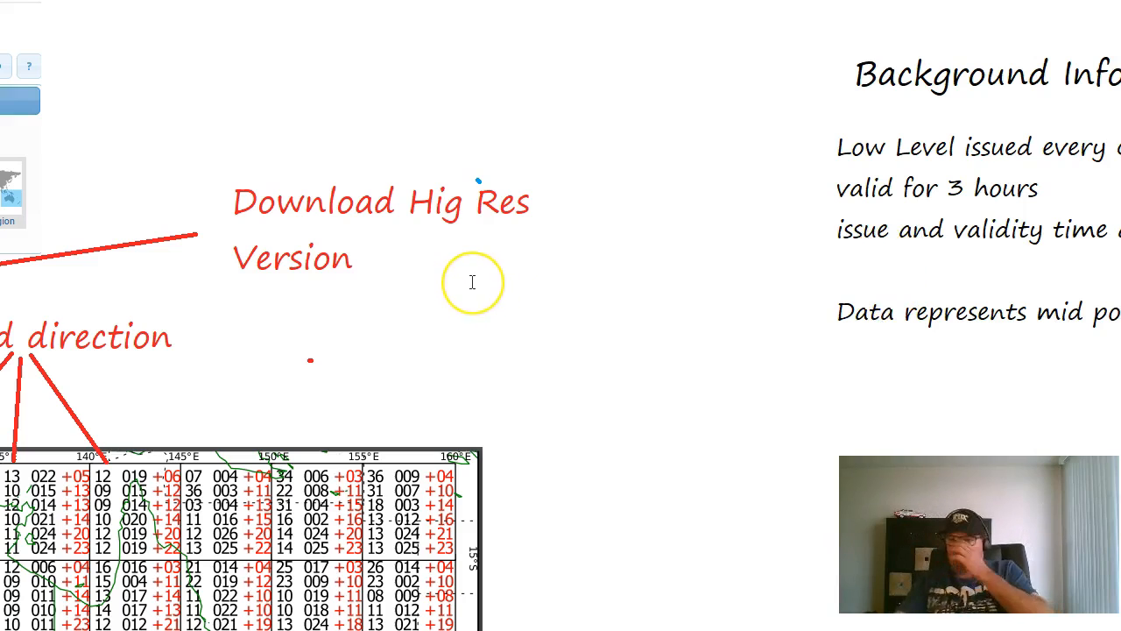